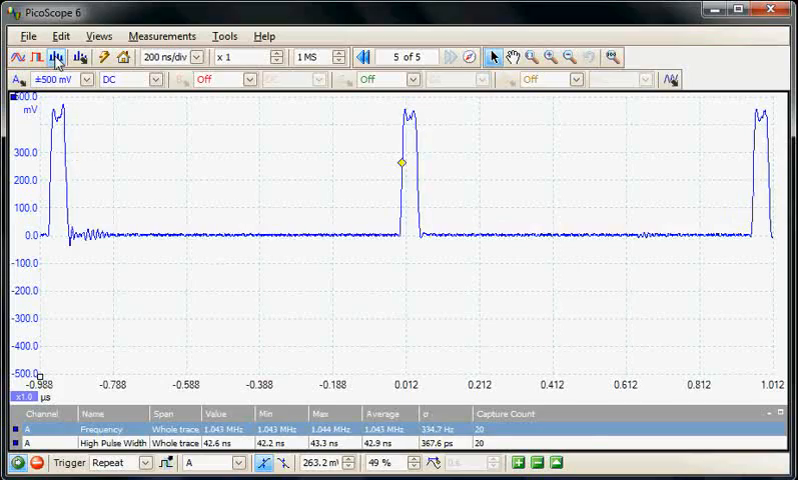
Step: Switch the pulse signal display from scope view to spectrum view
left_click(56, 56)
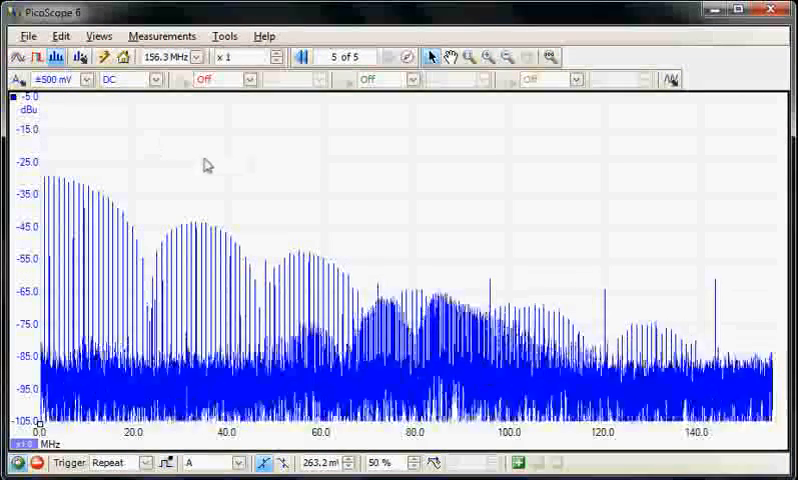
Step: Add a Total Power measurement for channel A over the whole trace
left_click(160, 36)
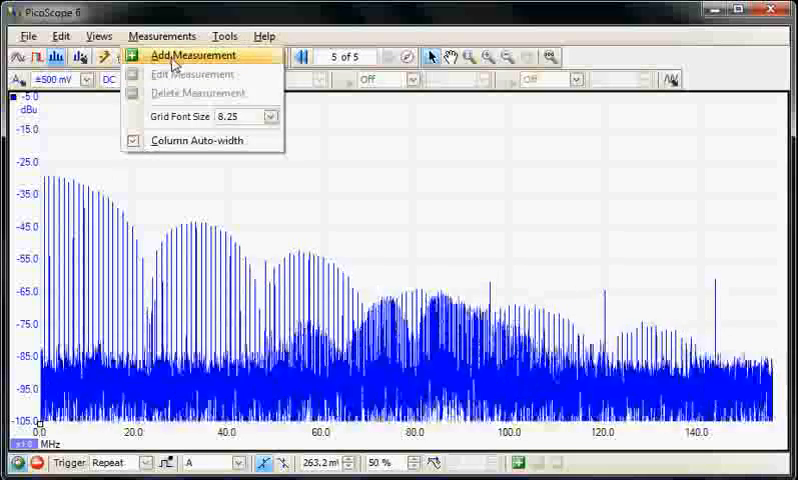
left_click(192, 56)
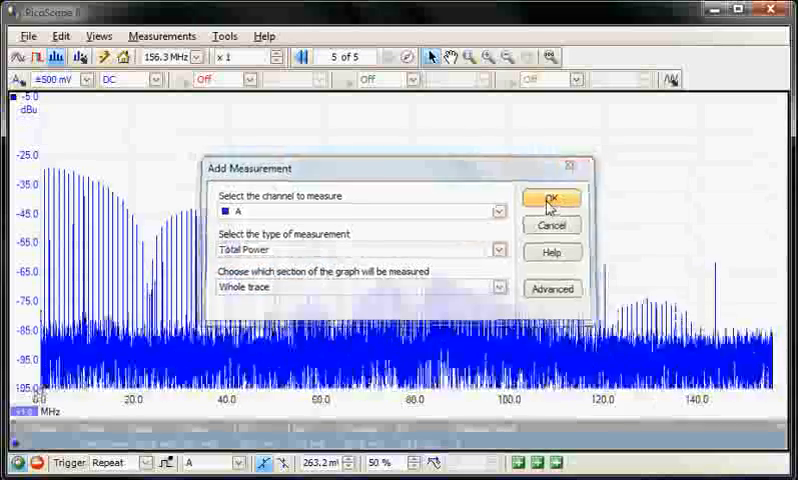
left_click(548, 196)
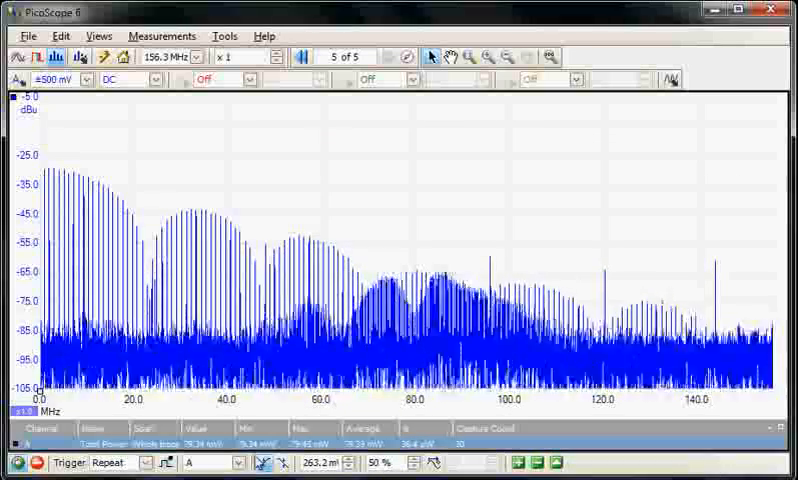